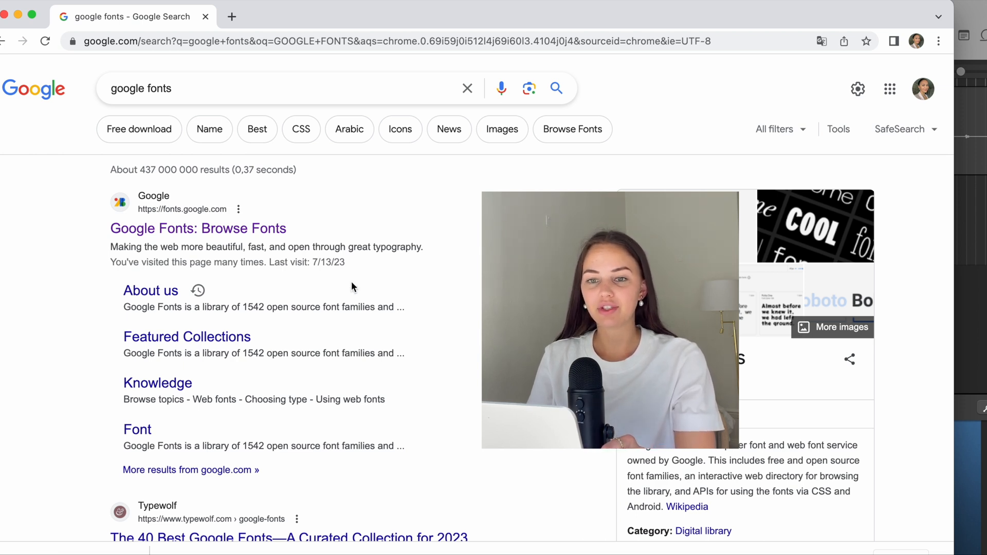
mouse_move(170, 233)
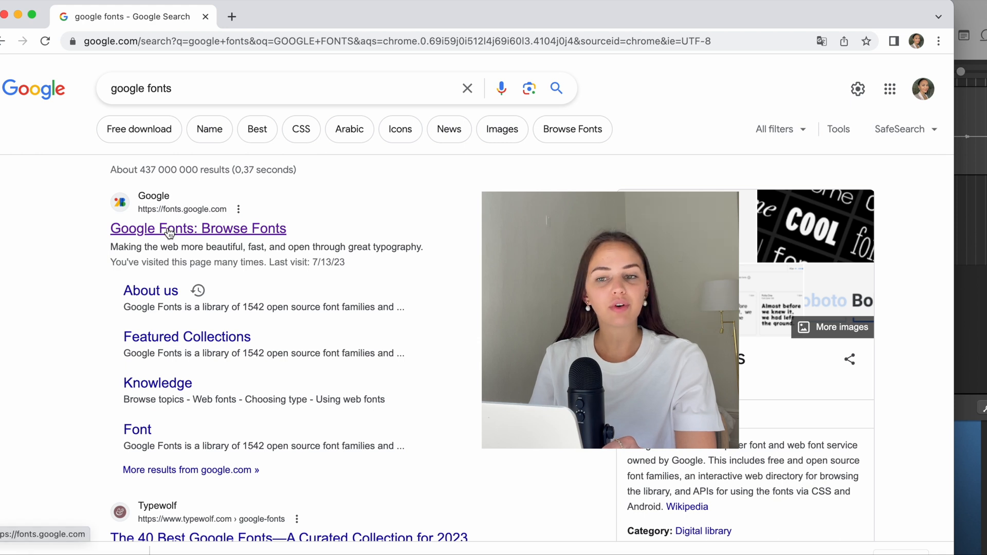
- Open Google Fonts: Browse Fonts and scroll the font grid down to Space Grotesk
left_click(197, 228)
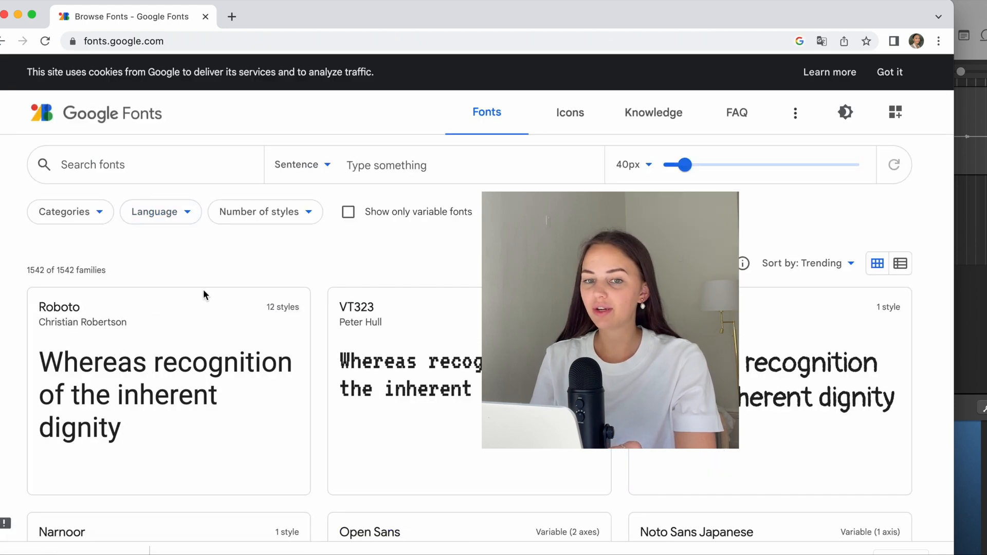
mouse_move(5, 356)
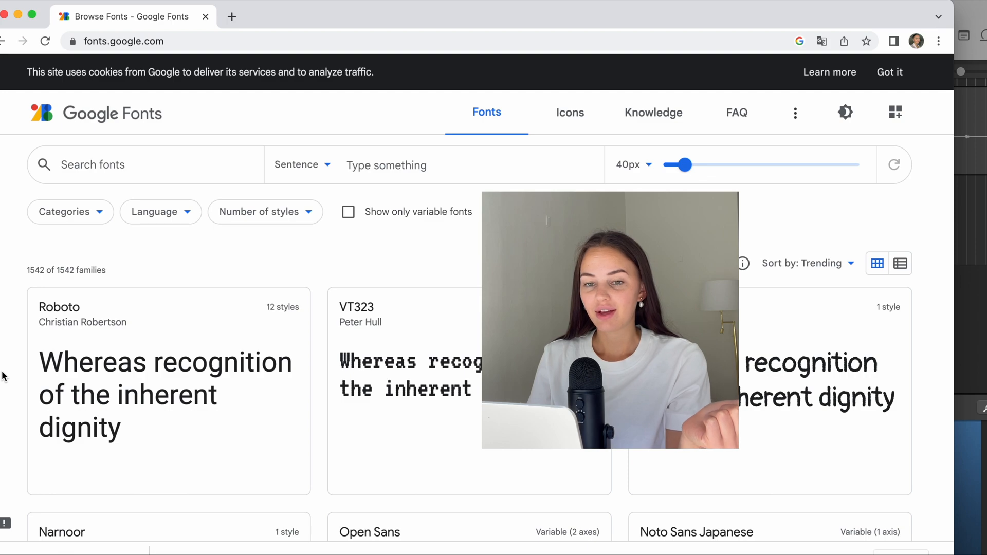
scroll("down", 3)
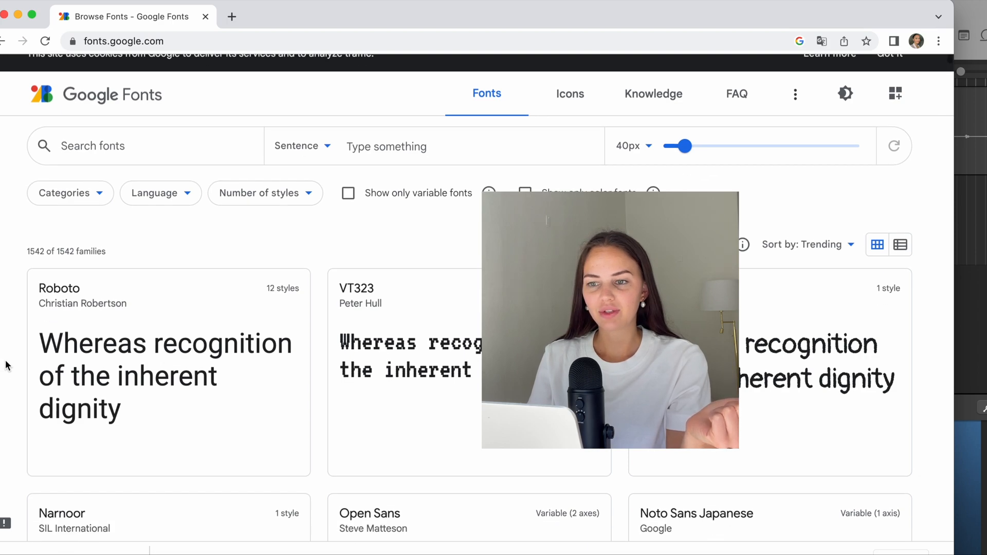
scroll("down", 3)
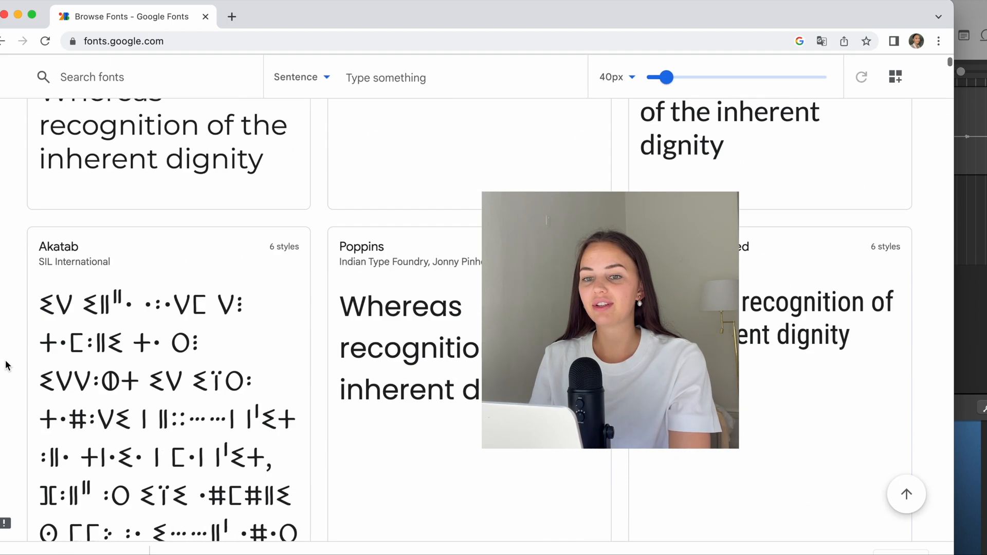
scroll("down", 3)
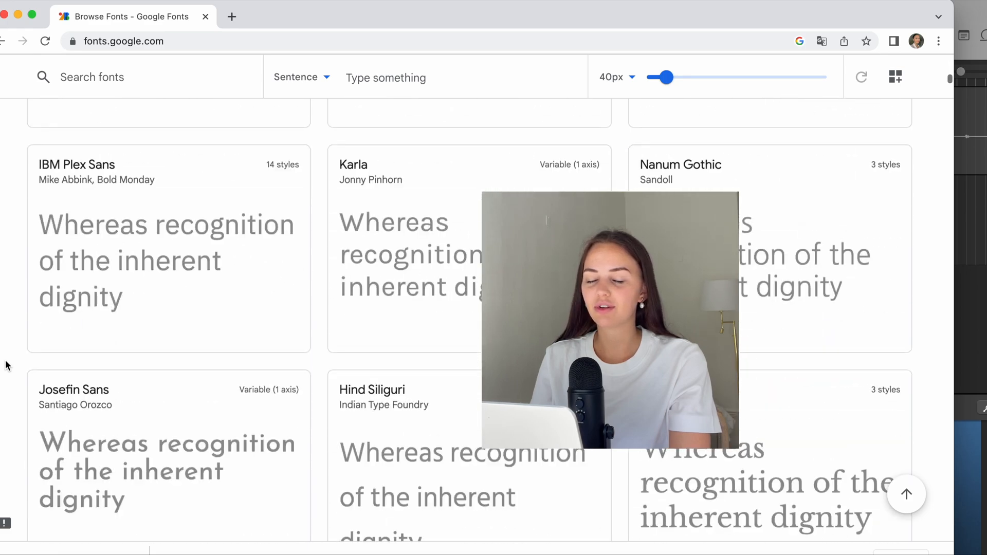
scroll("down", 3)
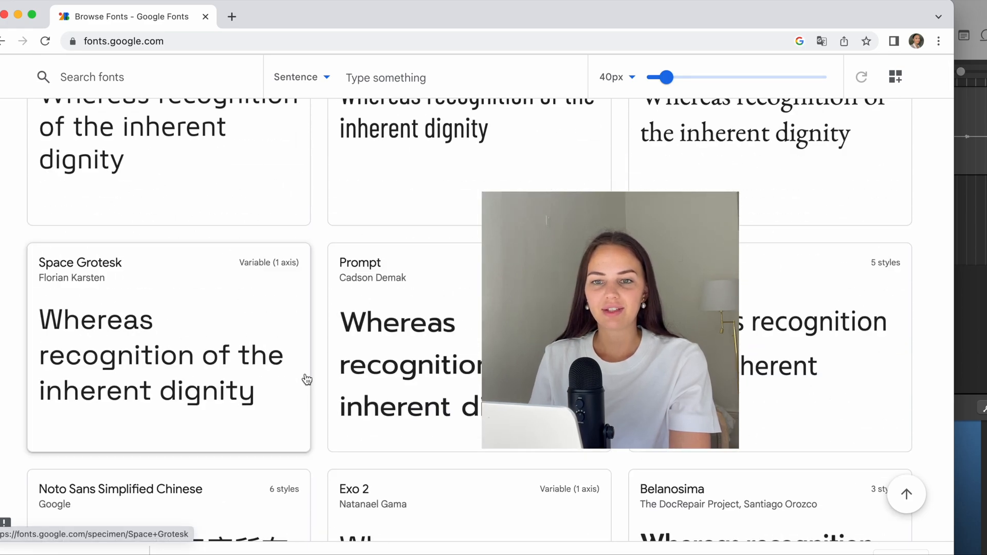
mouse_move(162, 345)
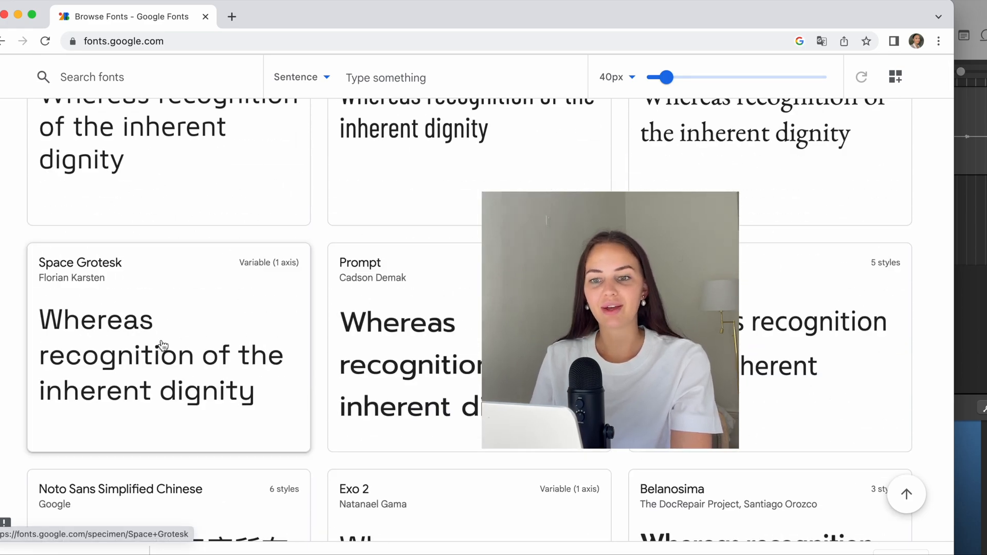
- Open the Space Grotesk font page and add its Regular 400 style to the selection
left_click(161, 354)
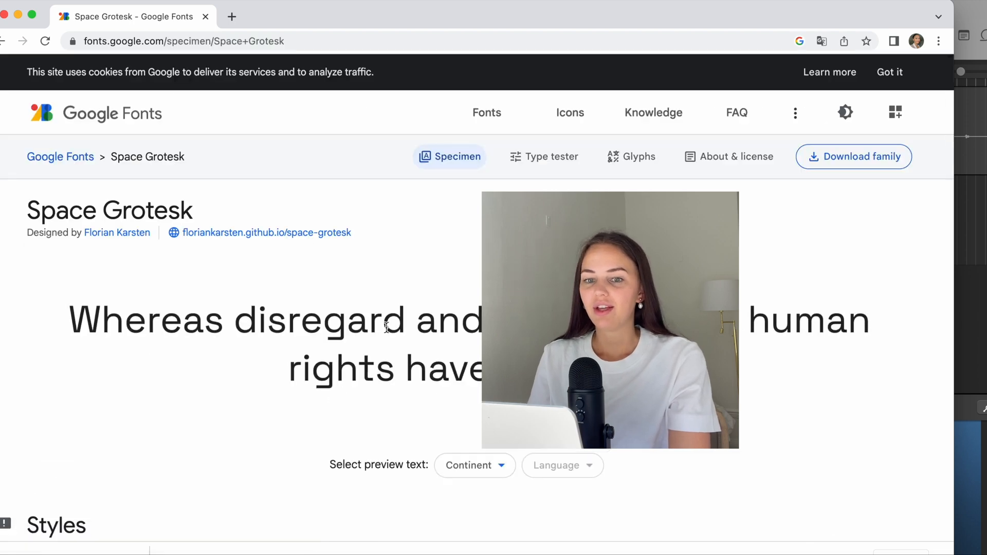
scroll("down", 3)
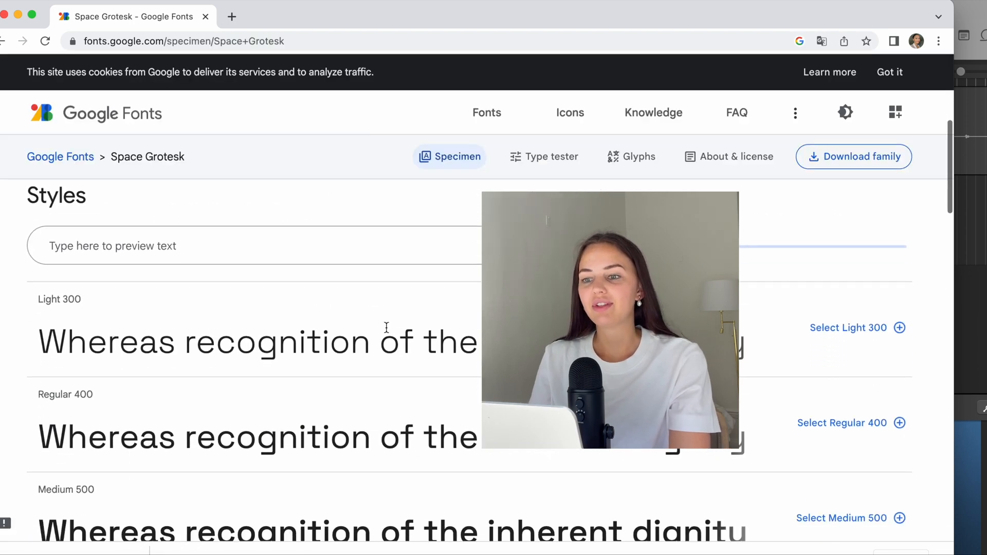
scroll("down", 3)
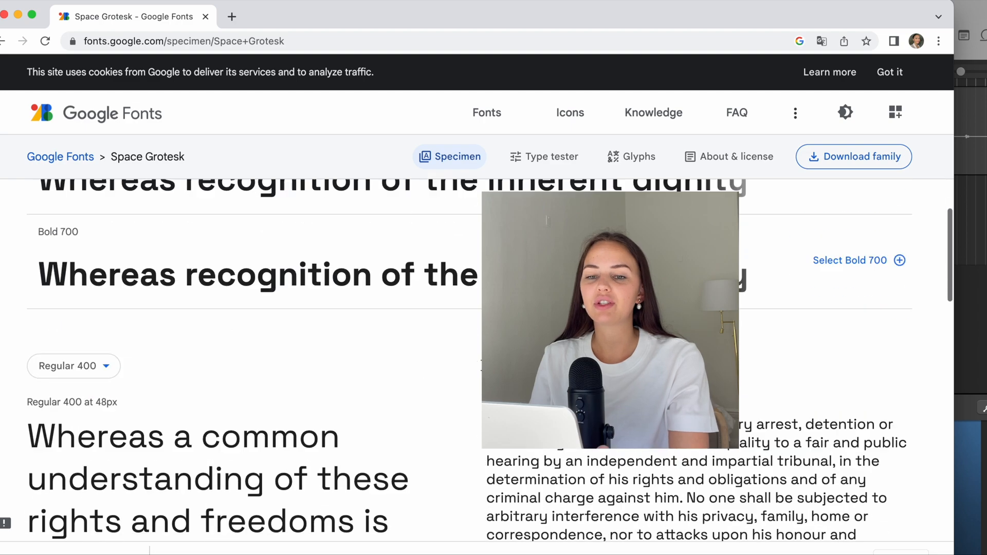
scroll("up", 3)
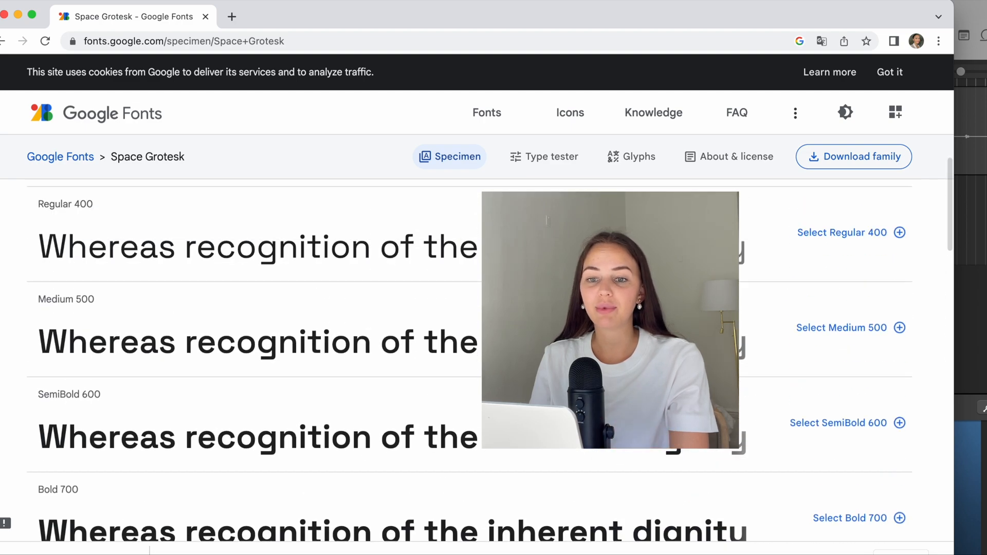
scroll("up", 3)
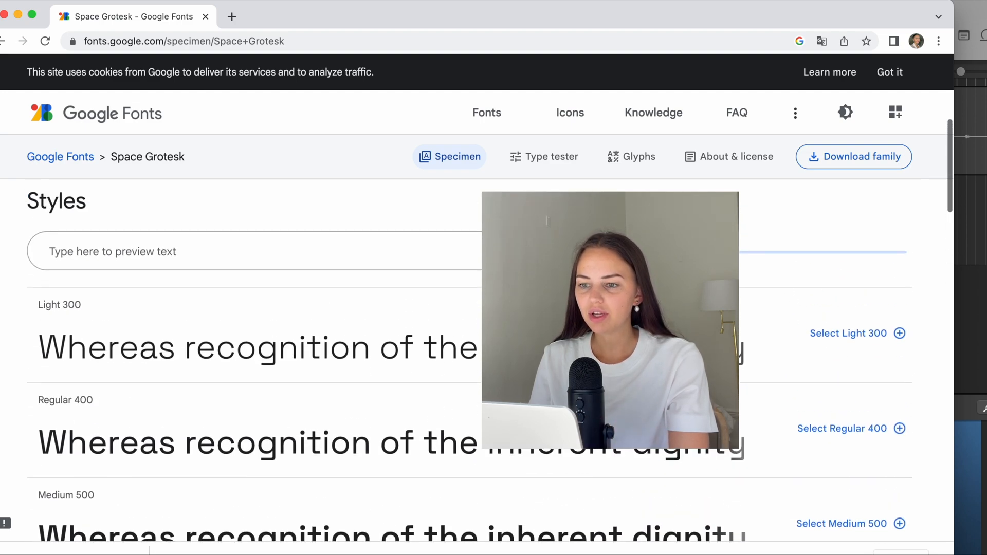
scroll("down", 3)
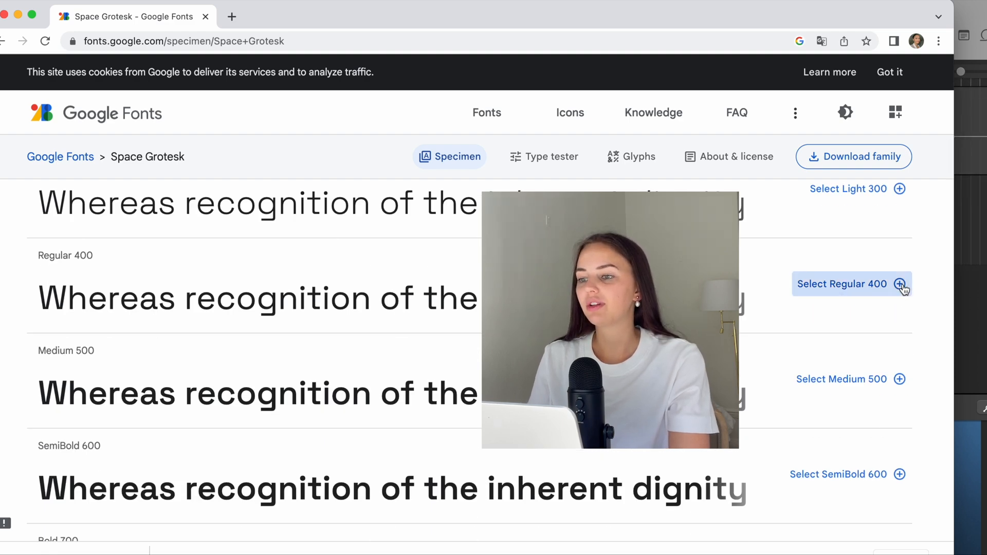
left_click(900, 283)
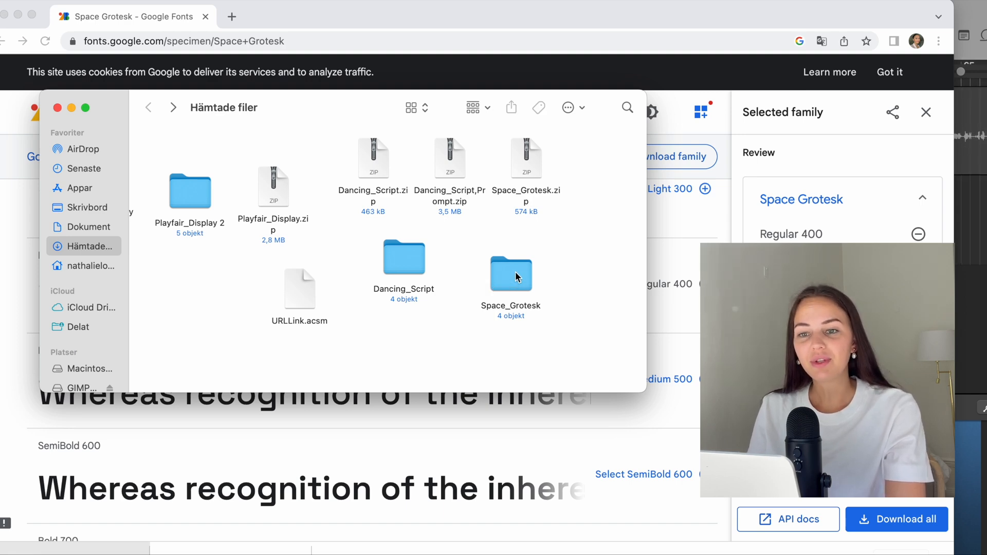
- Open the Space_Grotesk folder in Downloads and preview the SpaceGrotesk-Variable .ttf file
double_click(510, 276)
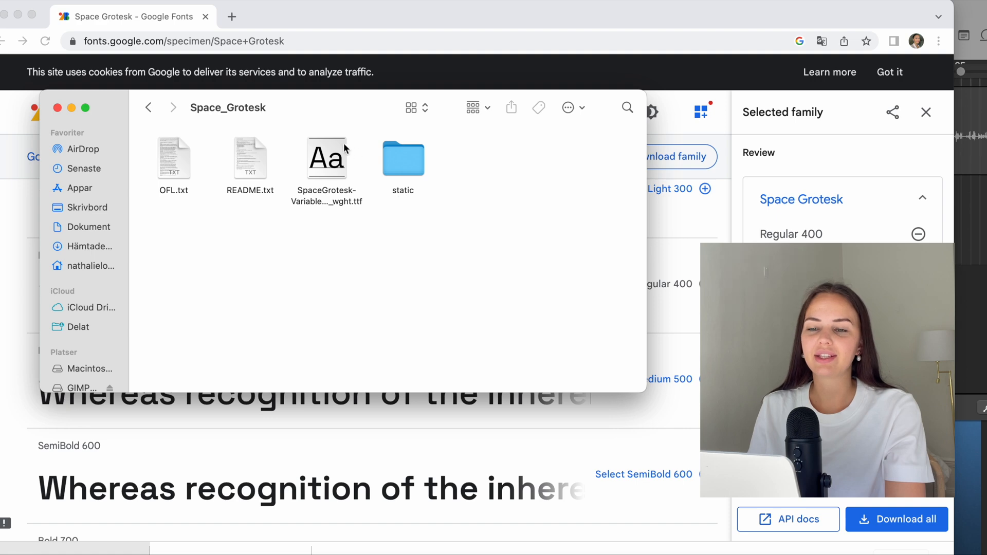
mouse_move(322, 175)
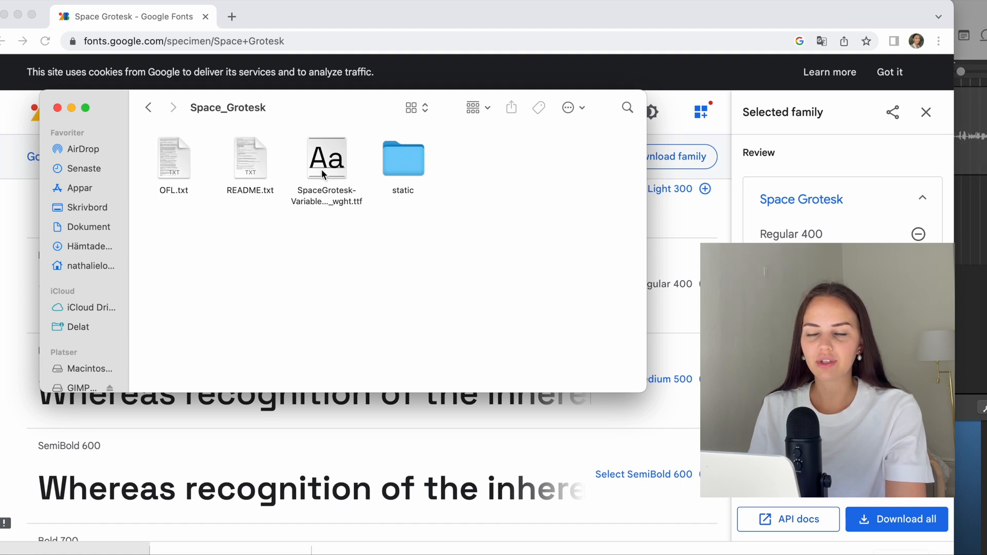
double_click(326, 157)
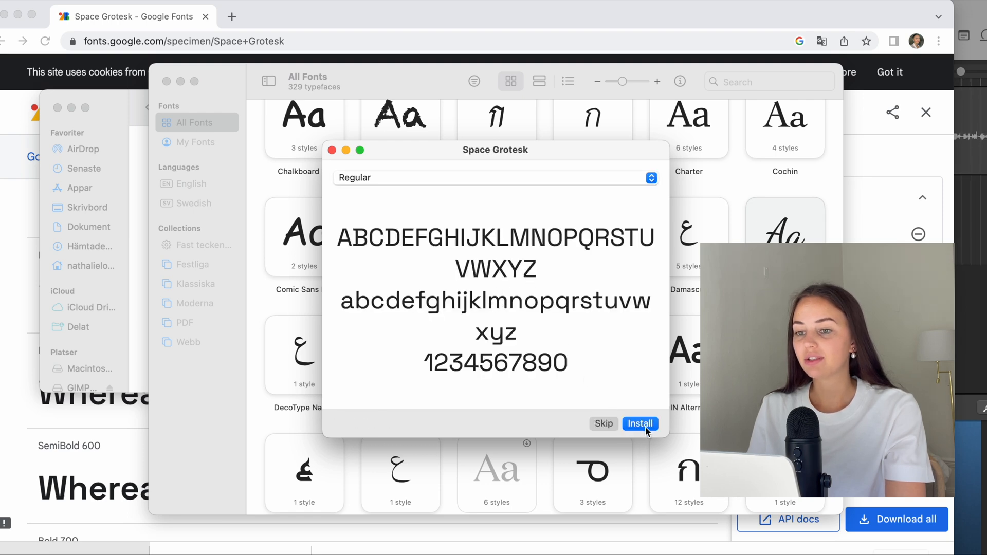
- Install Space Grotesk from the font preview window
left_click(639, 423)
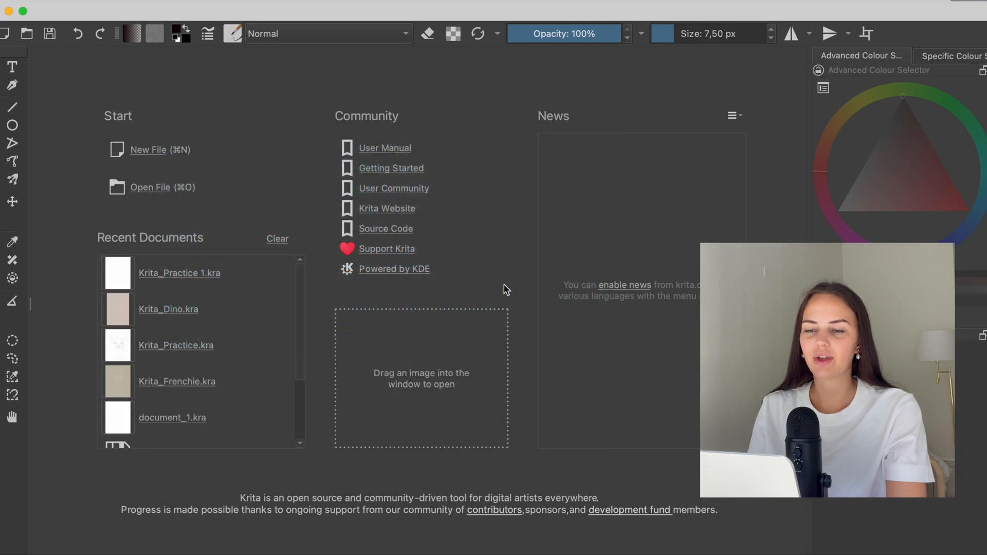
mouse_move(146, 153)
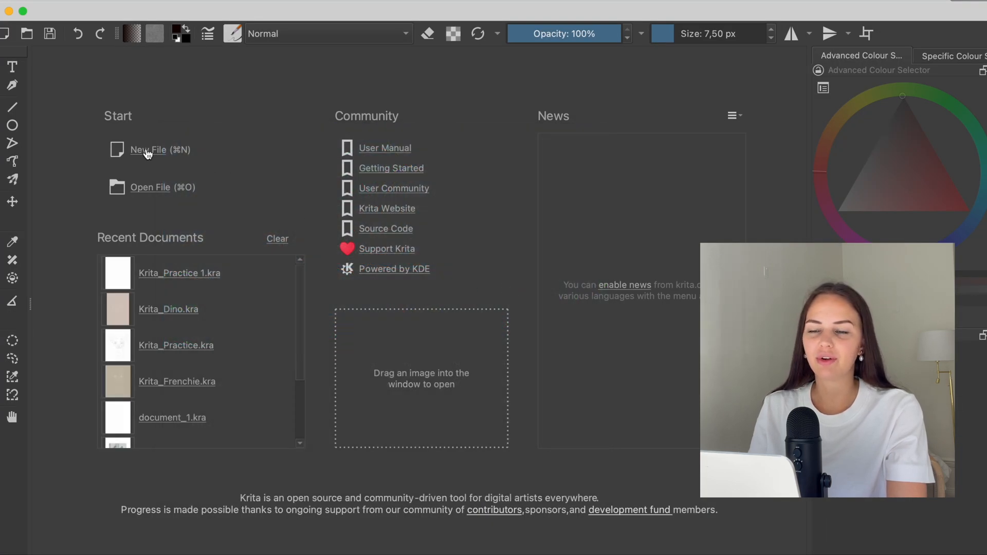
- Create a new 7200×10800 px, 300 ppi custom document from Krita's start screen
left_click(148, 149)
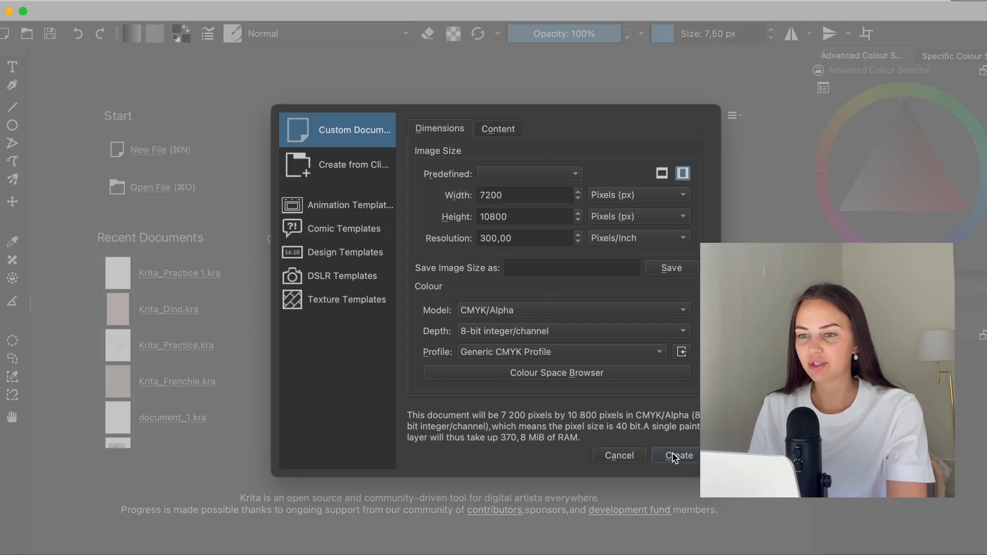
mouse_move(675, 456)
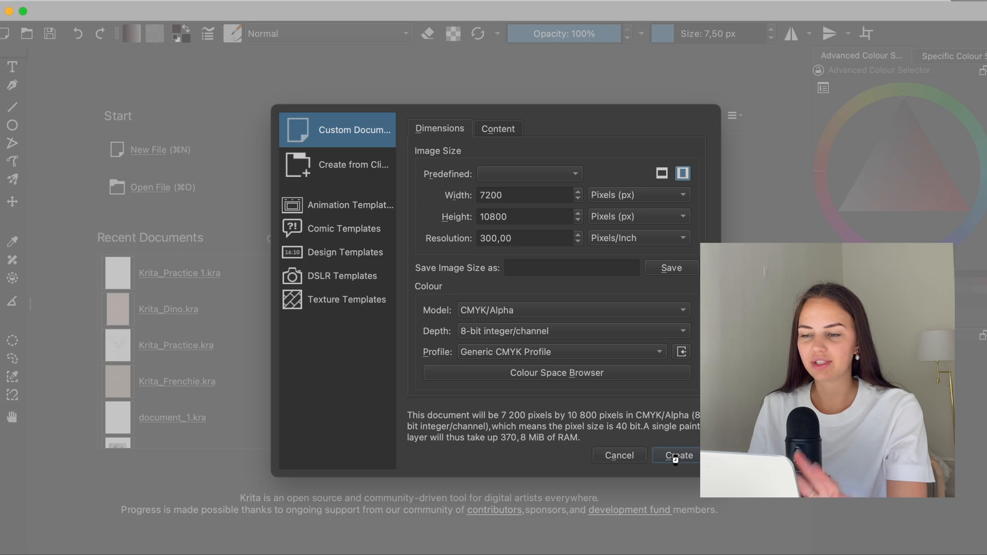
left_click(679, 455)
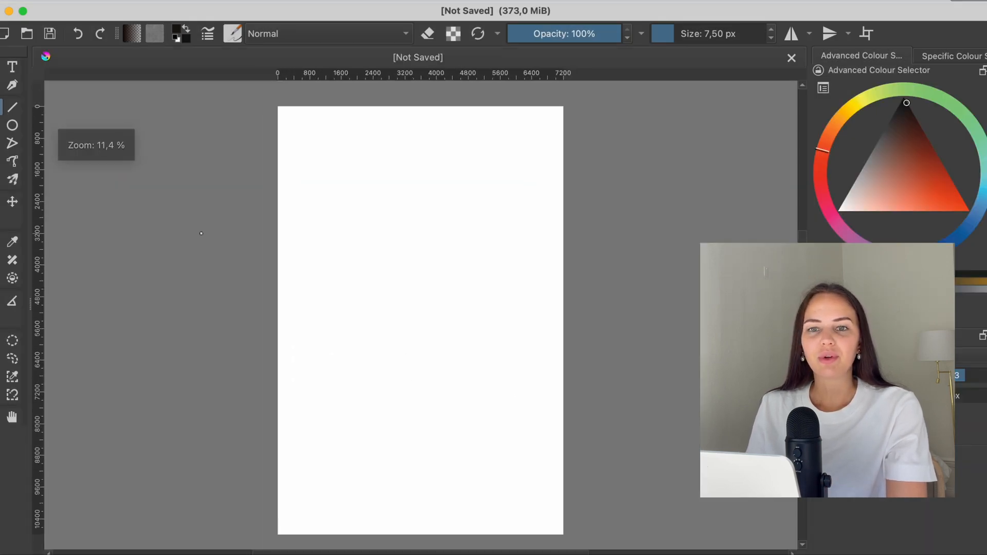
mouse_move(12, 68)
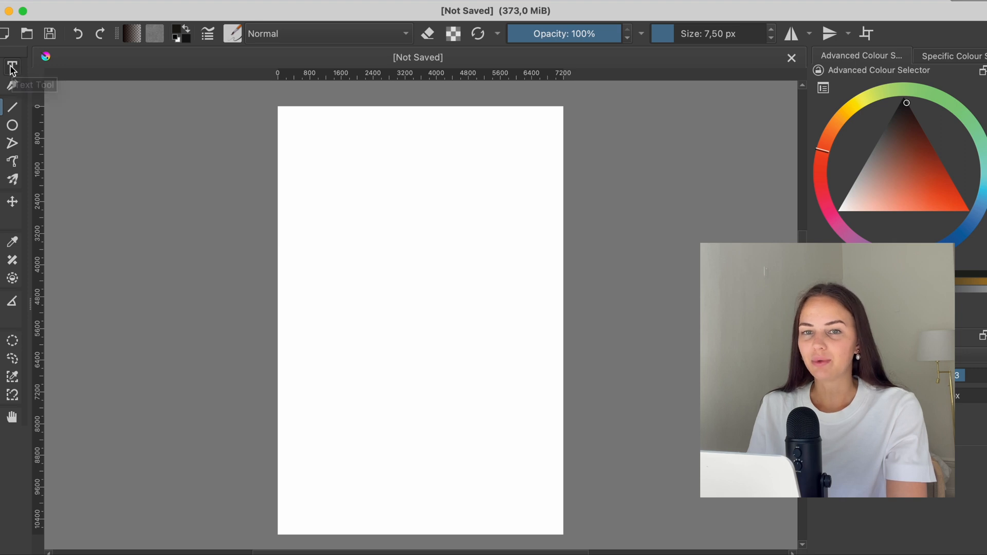
- Select the Text Tool from the toolbox to add placeholder text
left_click(12, 68)
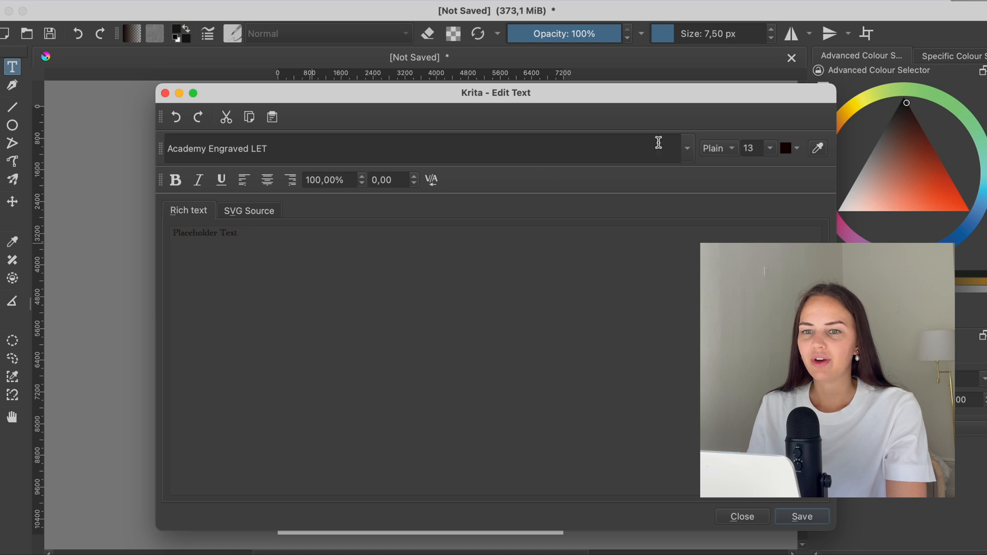
- Search 'Space Grotesk' in Edit Text, choose it for the text, and apply the changes
left_click(687, 149)
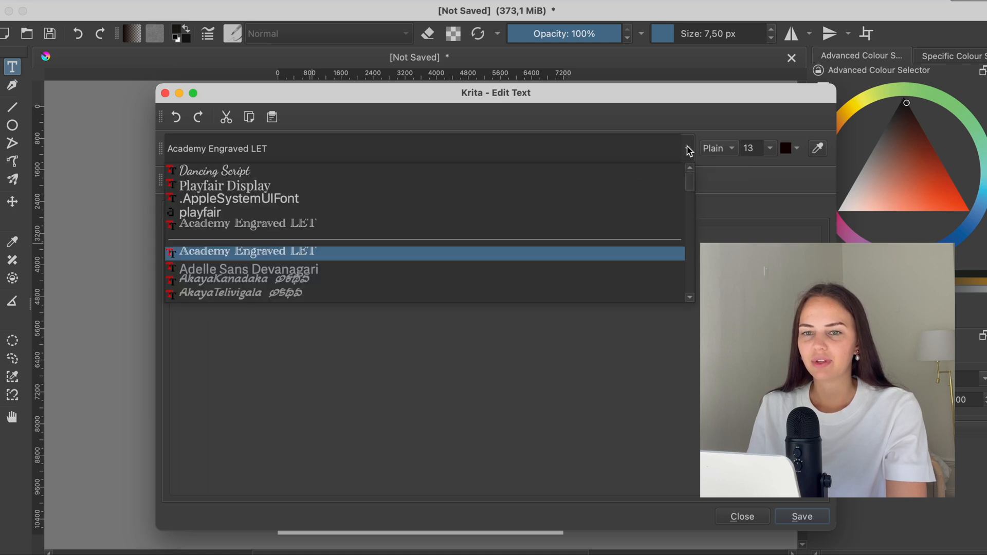
scroll("down", 3)
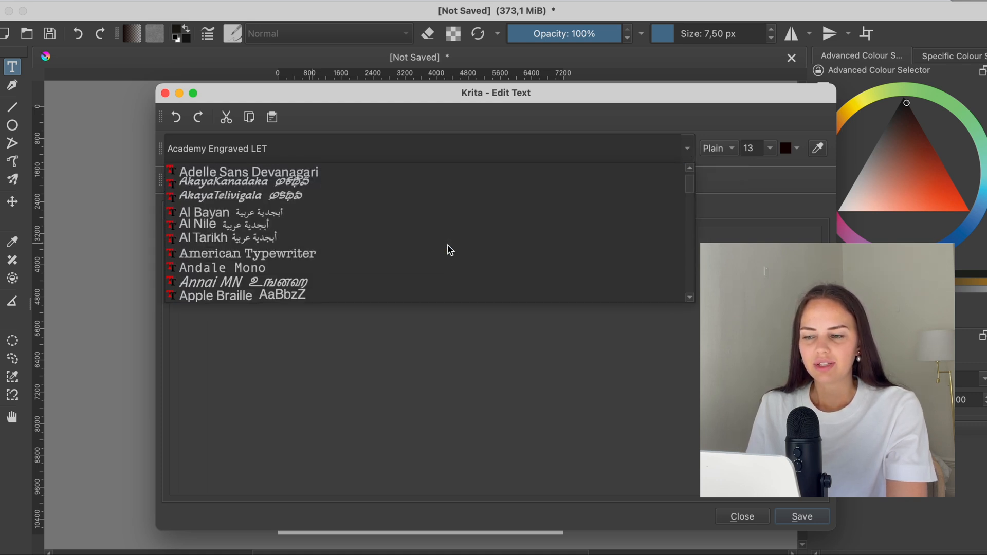
scroll("down", 3)
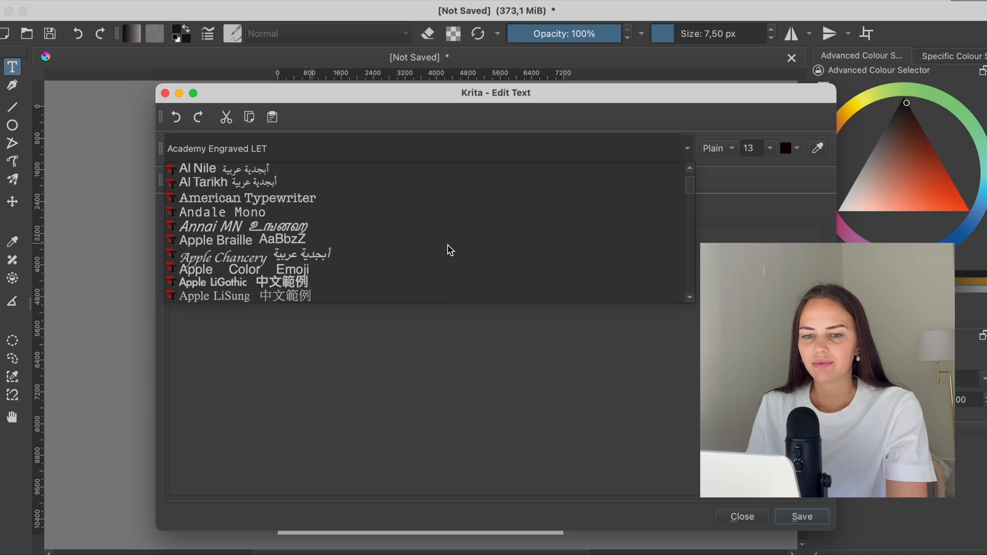
left_click(239, 296)
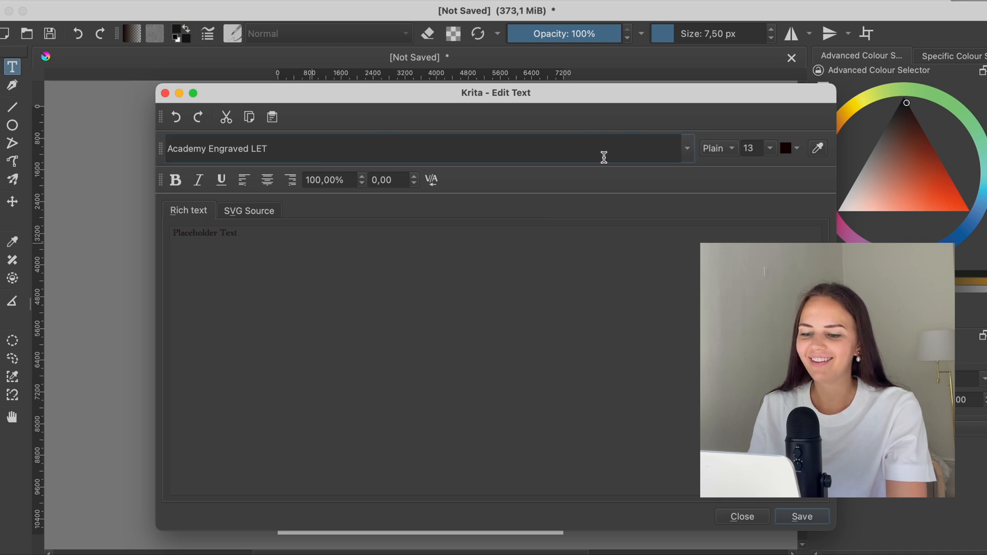
type("space Grotesk")
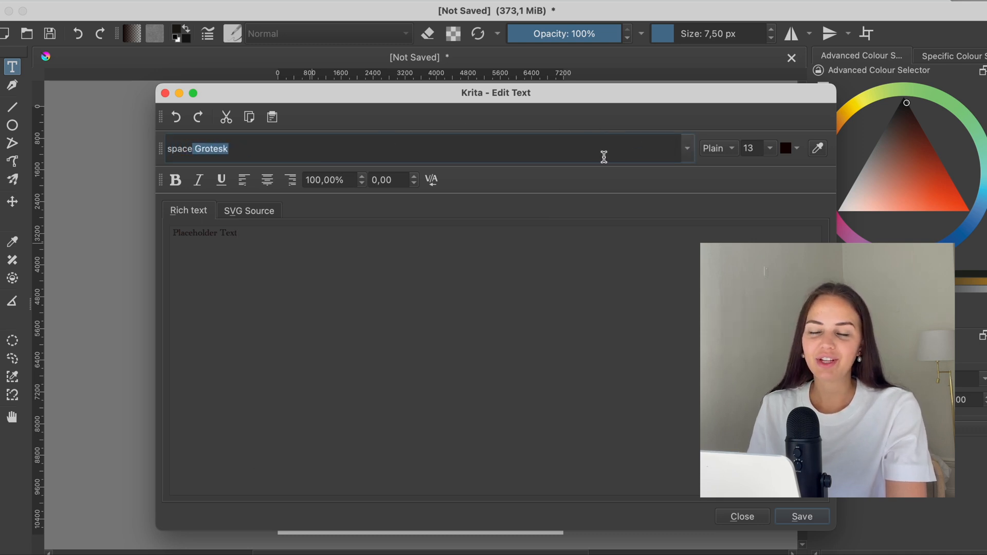
mouse_move(688, 154)
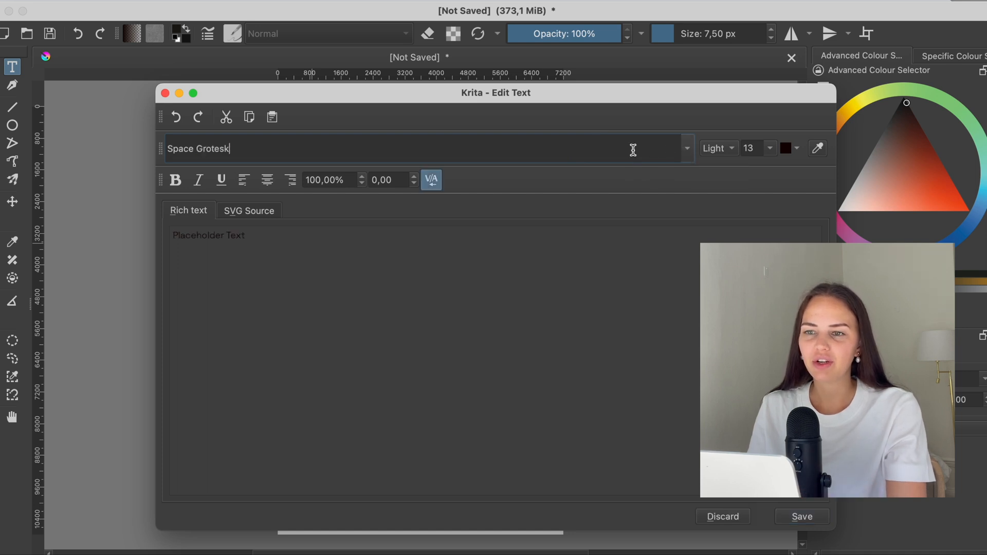
left_click(685, 148)
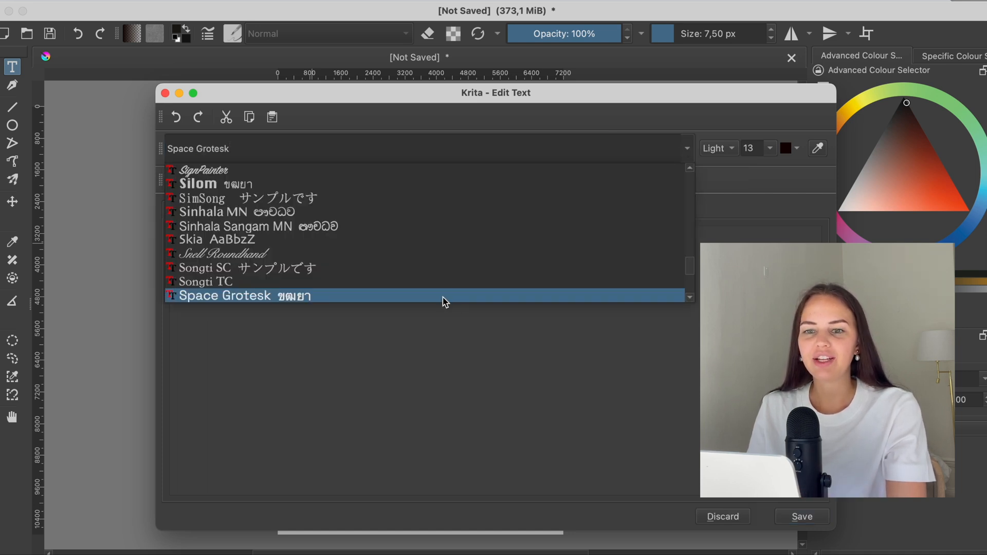
scroll("down", 3)
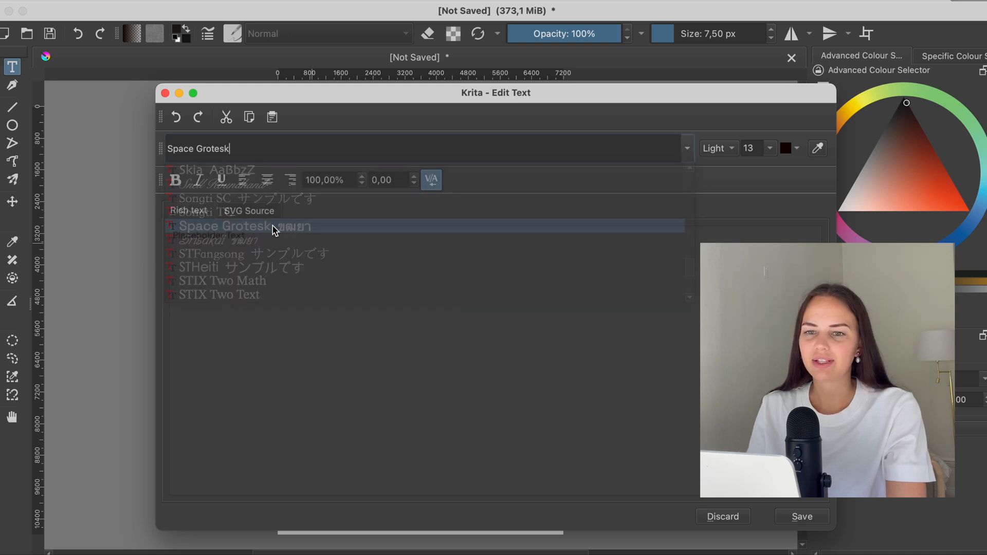
left_click(243, 227)
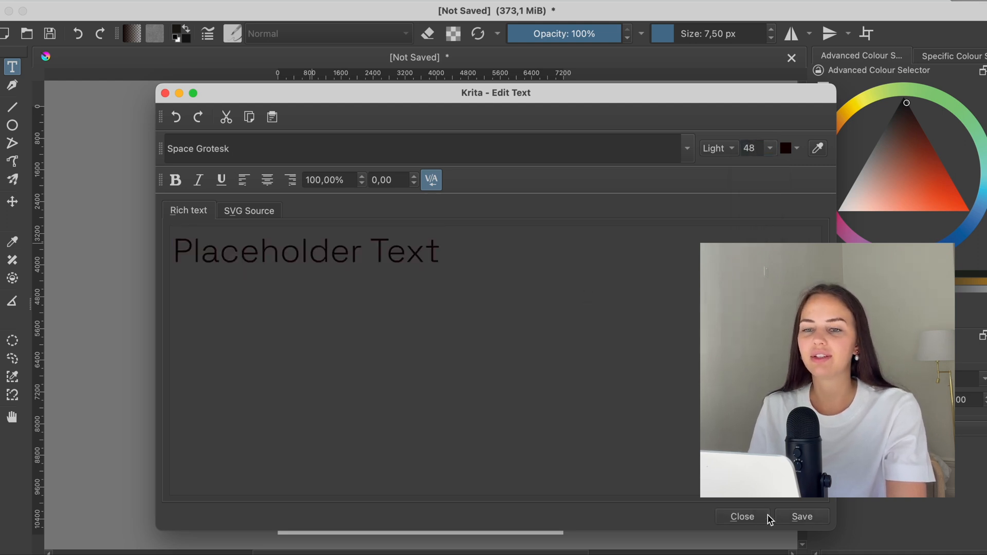
left_click(741, 516)
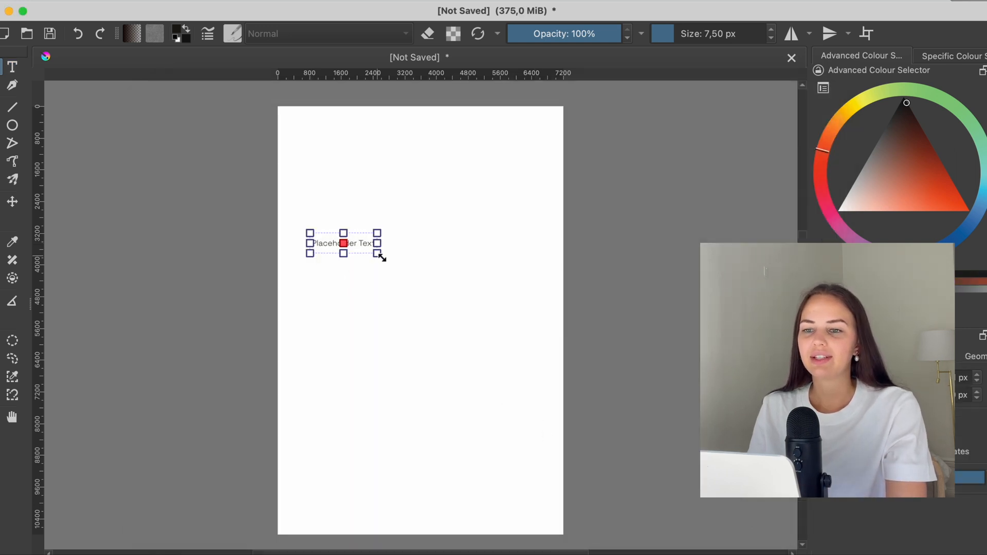
mouse_move(466, 324)
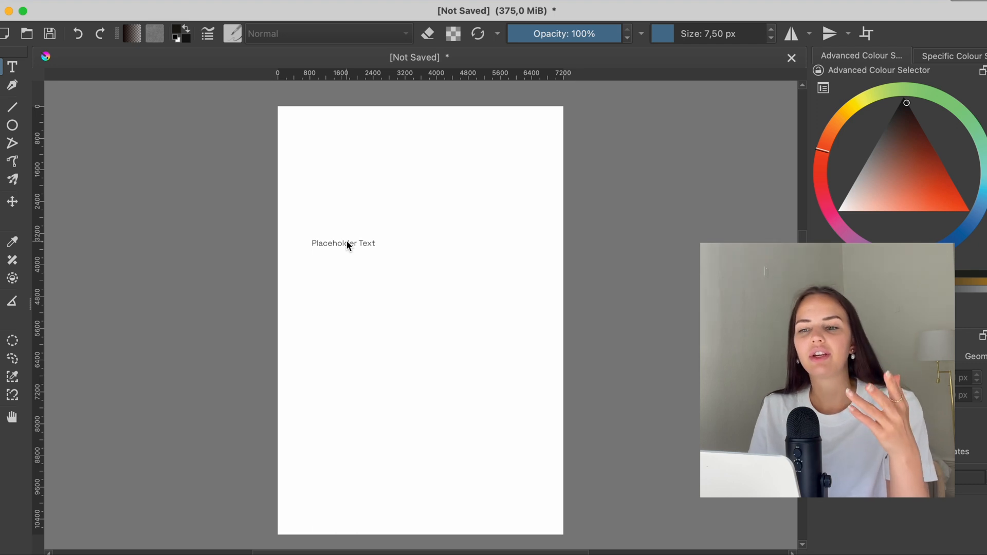
mouse_move(350, 256)
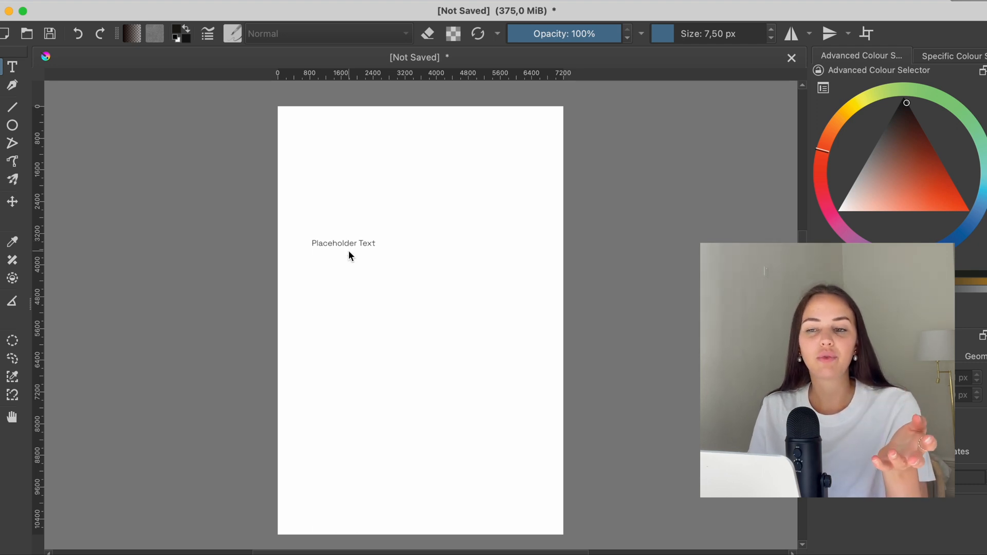
mouse_move(376, 259)
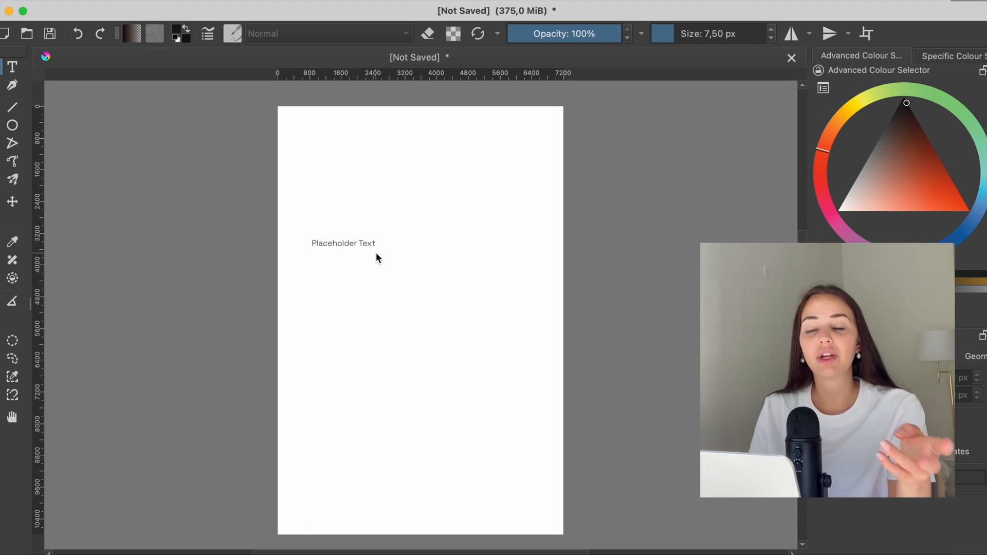